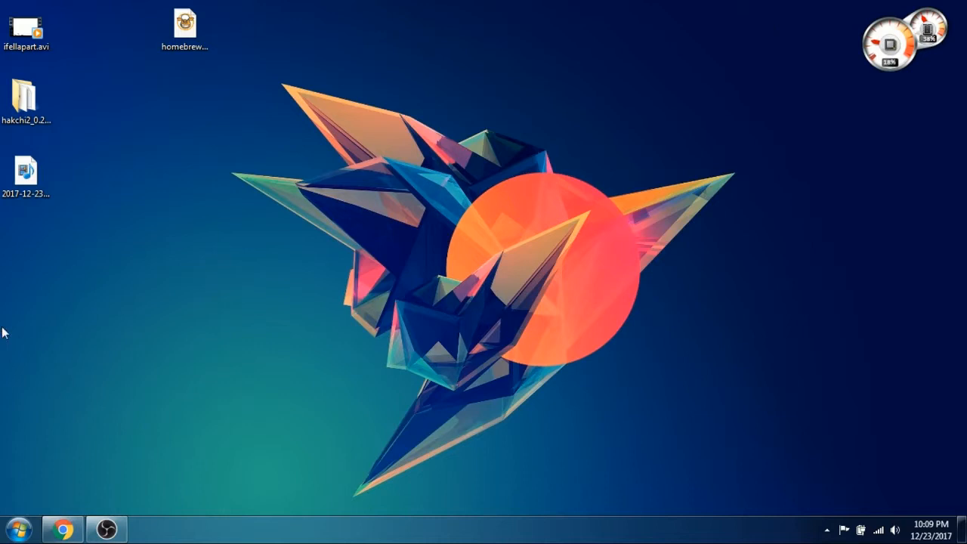
{"action": "mouse_move", "coordinate": [106, 529]}
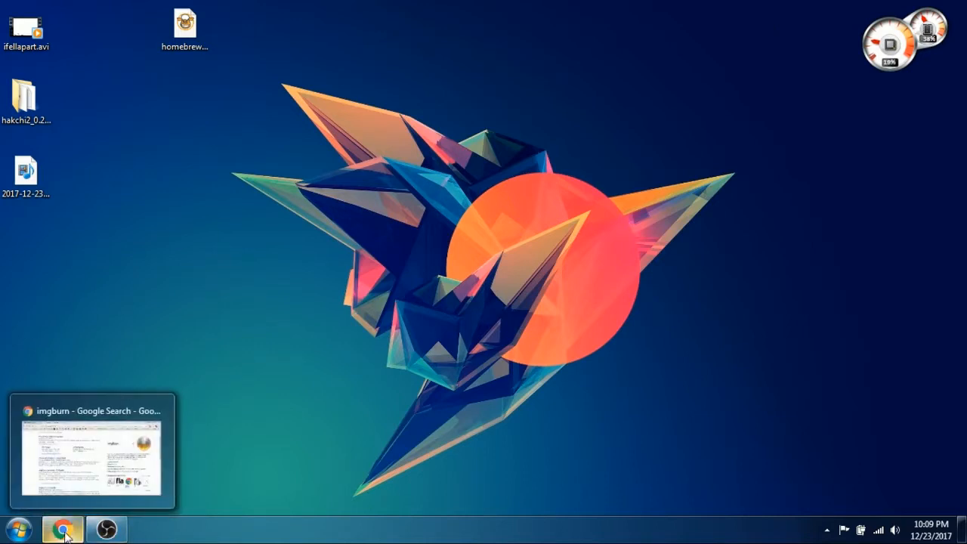
Return to the Chrome imgburn search results and scroll down to the Softpedia entry.
{"action": "left_click", "coordinate": [62, 529]}
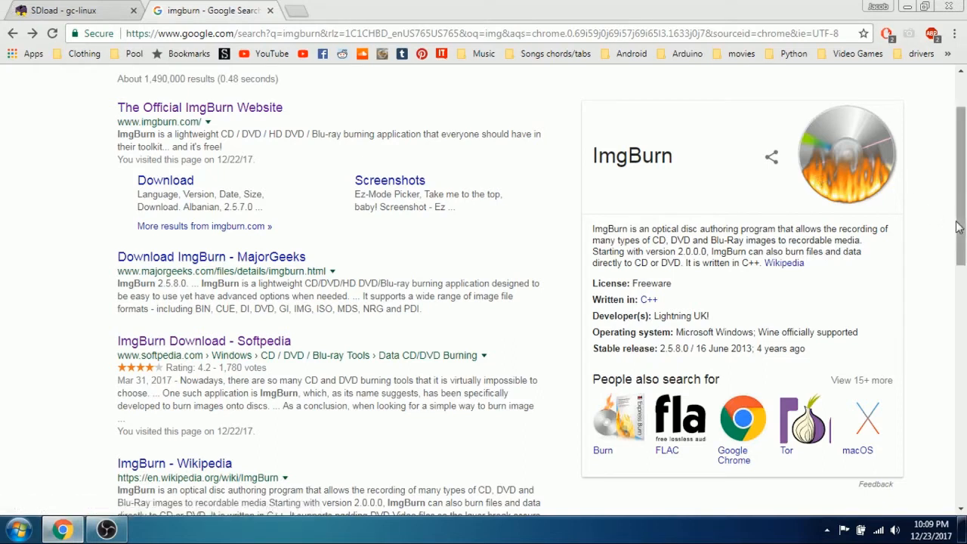
{"action": "mouse_move", "coordinate": [960, 229]}
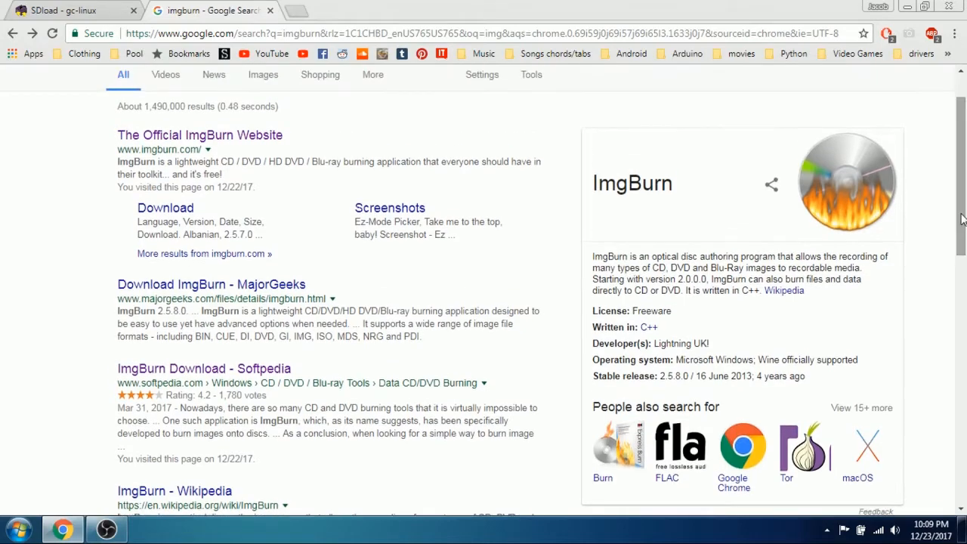
{"action": "mouse_move", "coordinate": [436, 152]}
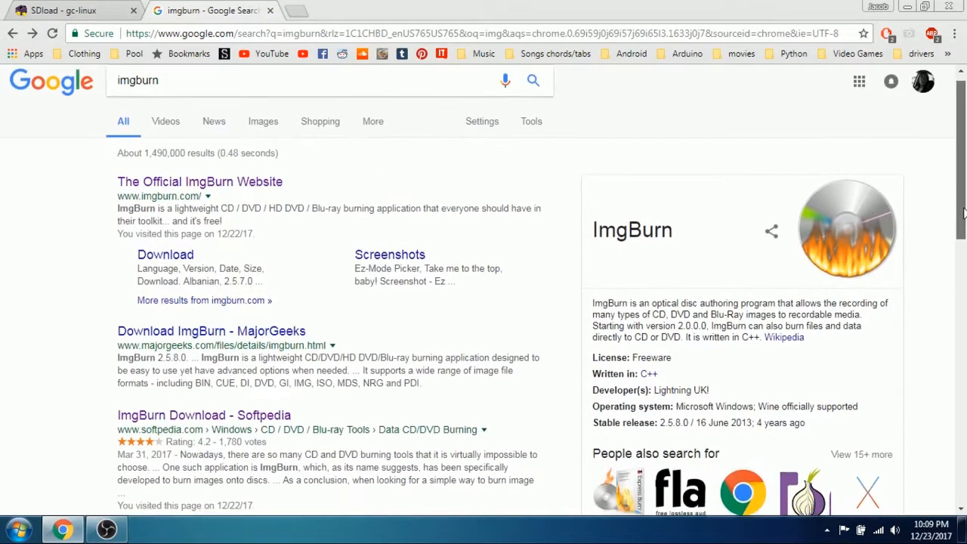
{"action": "scroll", "scroll_direction": "down", "scroll_amount": 3}
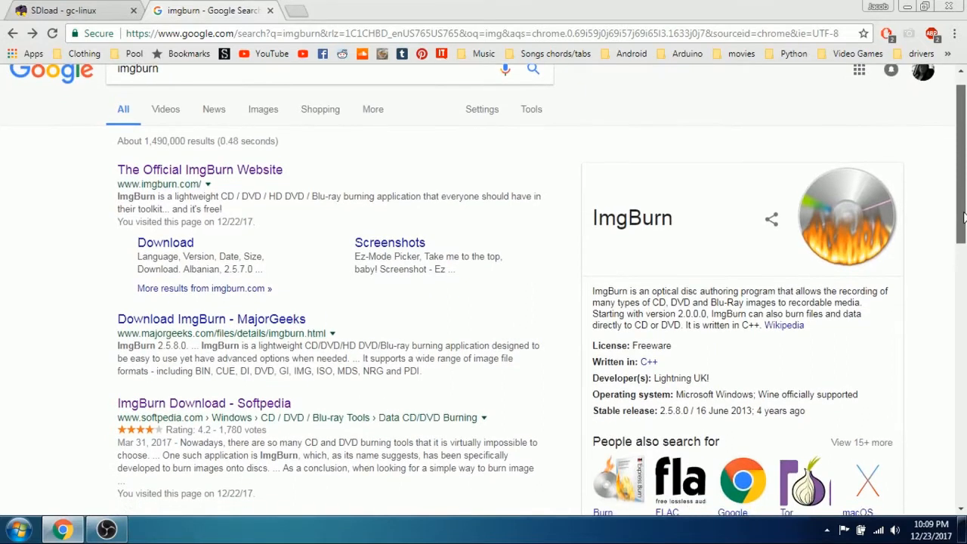
{"action": "mouse_move", "coordinate": [148, 94]}
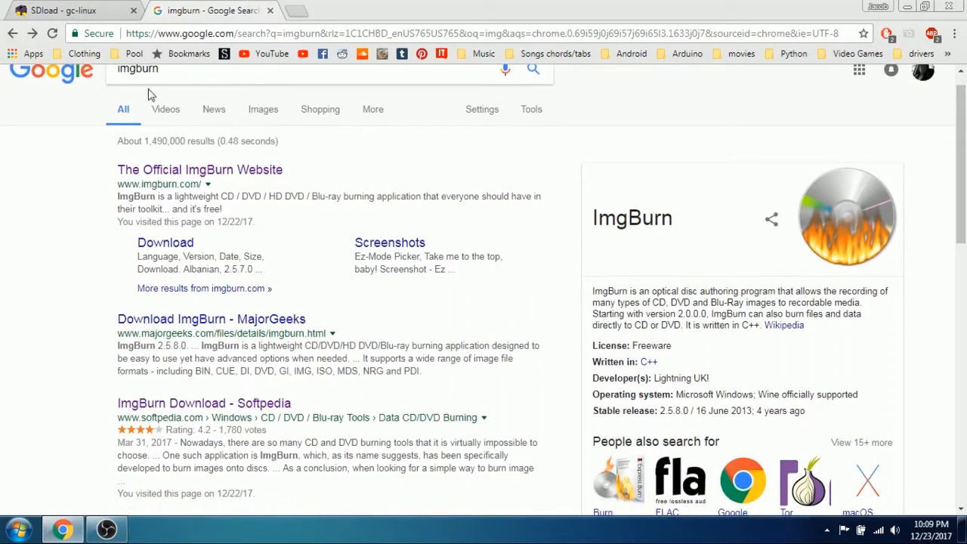
{"action": "mouse_move", "coordinate": [170, 155]}
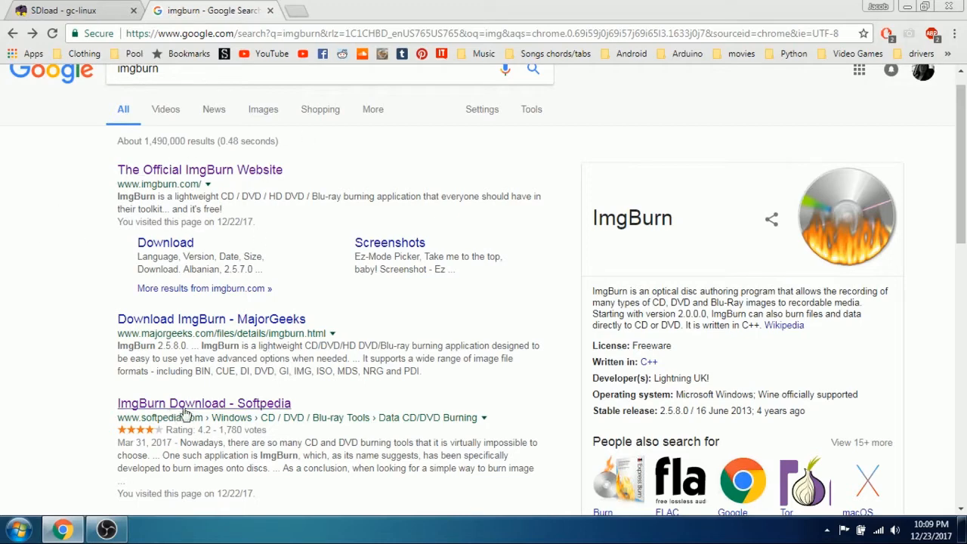
View the Softpedia ImgBurn 2.5.8.0 download page and read through its description.
{"action": "left_click", "coordinate": [202, 402]}
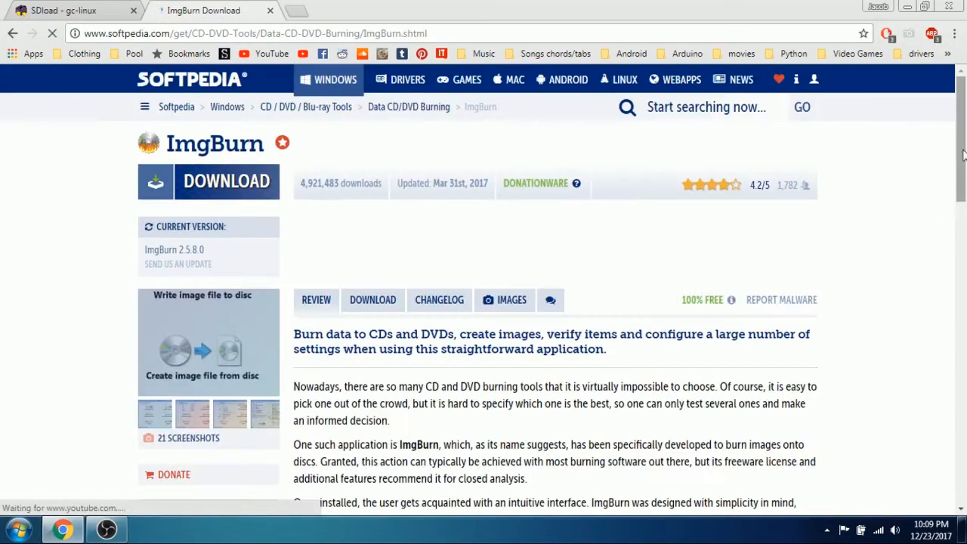
{"action": "scroll", "scroll_direction": "down", "scroll_amount": 3}
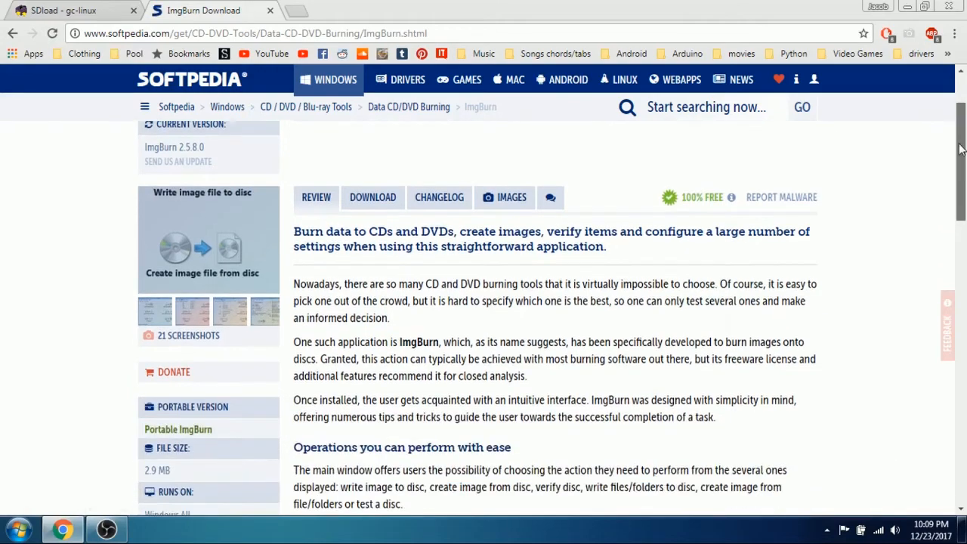
{"action": "scroll", "scroll_direction": "down", "scroll_amount": 3}
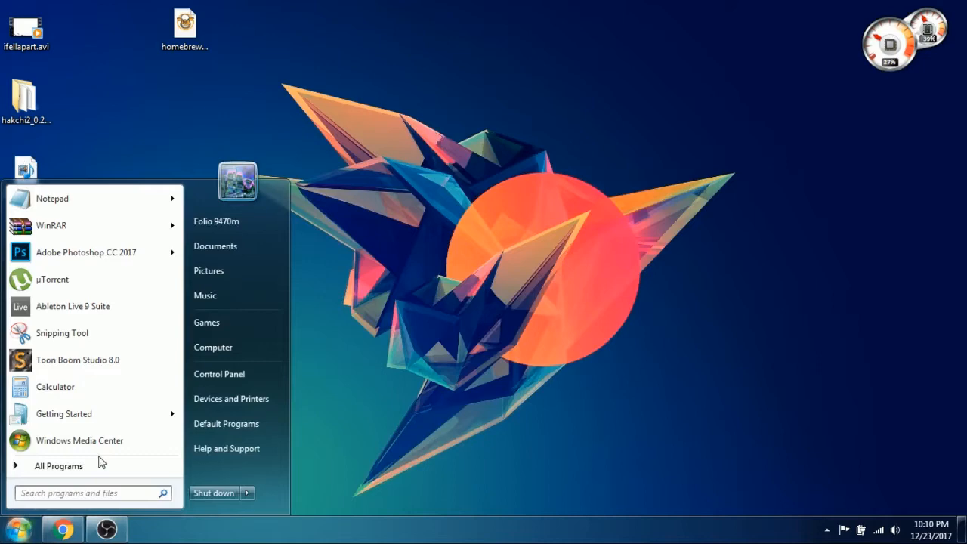
Launch ImgBurn 2.5.8.0 and choose the 'Write image file to disc' mode.
{"action": "left_click", "coordinate": [90, 493]}
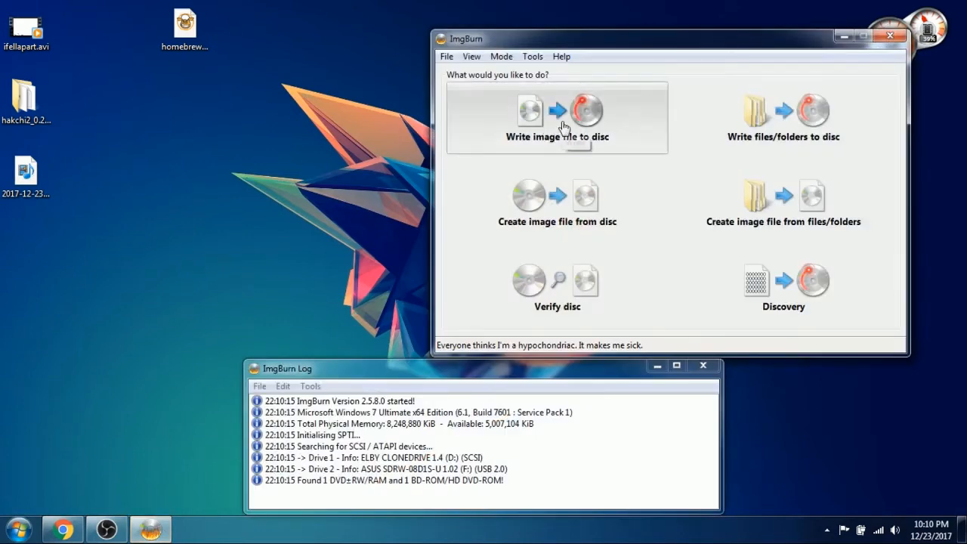
{"action": "left_click", "coordinate": [556, 121]}
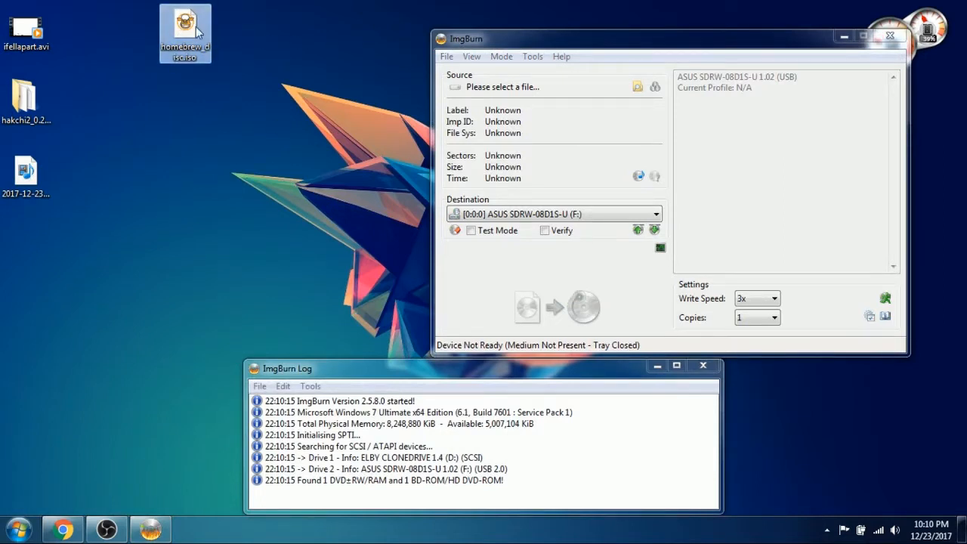
Check in Tools > Settings > Write that 'Enable BURN-Proof' is unticked, then cancel out.
{"action": "left_click", "coordinate": [532, 55]}
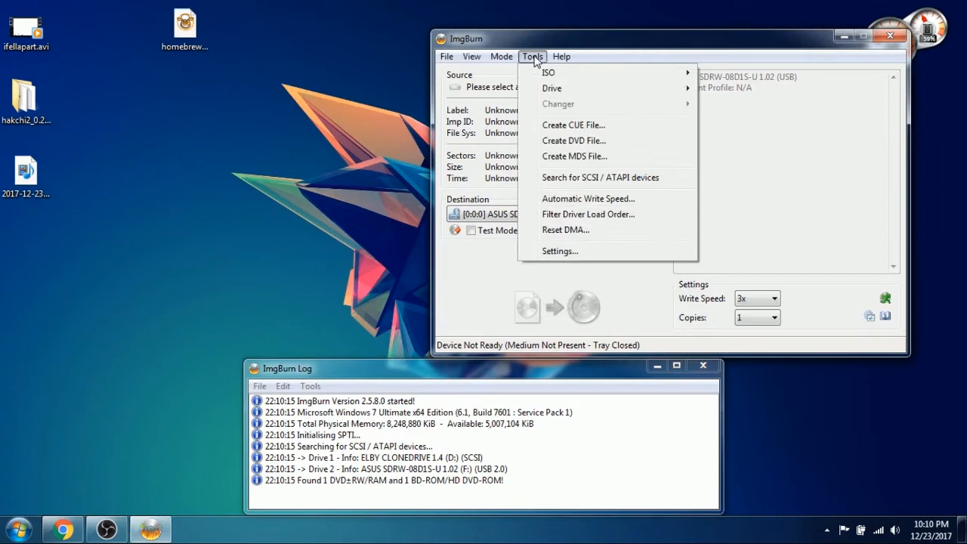
{"action": "left_click", "coordinate": [532, 56]}
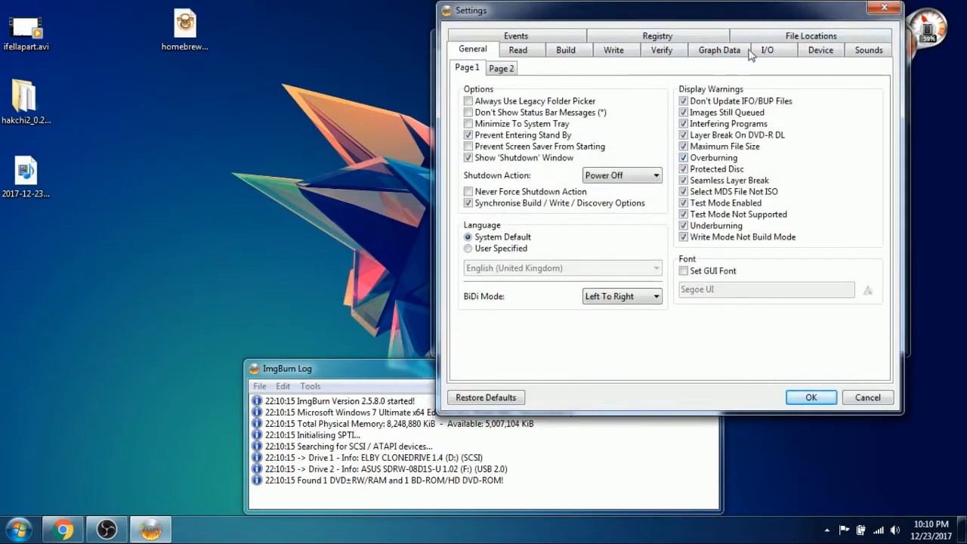
{"action": "left_click", "coordinate": [613, 49]}
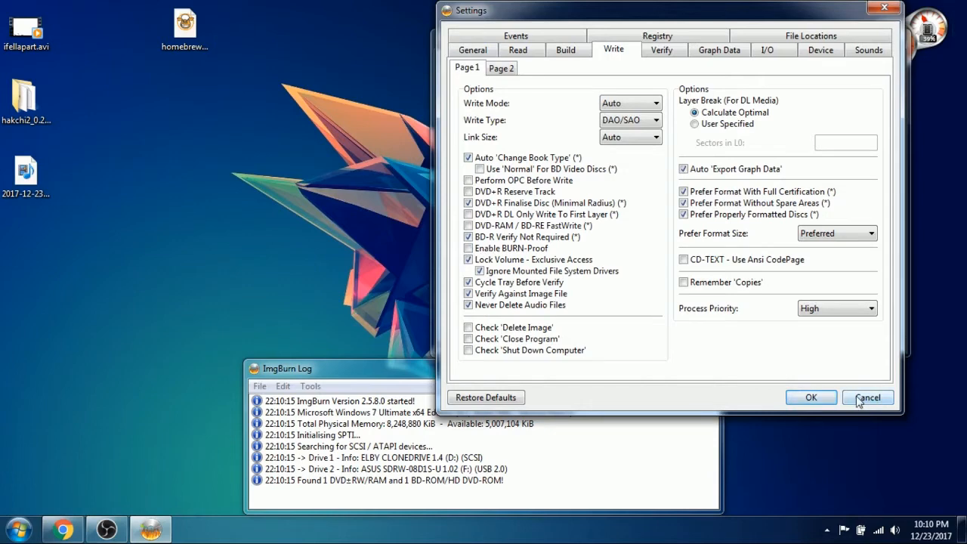
{"action": "left_click", "coordinate": [868, 398]}
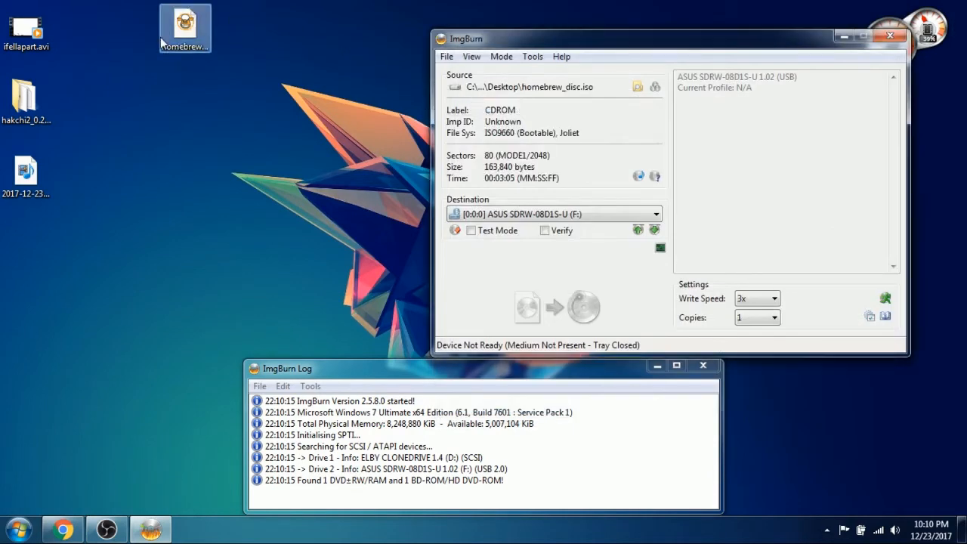
List the available write speeds for burning homebrew_disc.iso.
{"action": "left_click", "coordinate": [774, 299]}
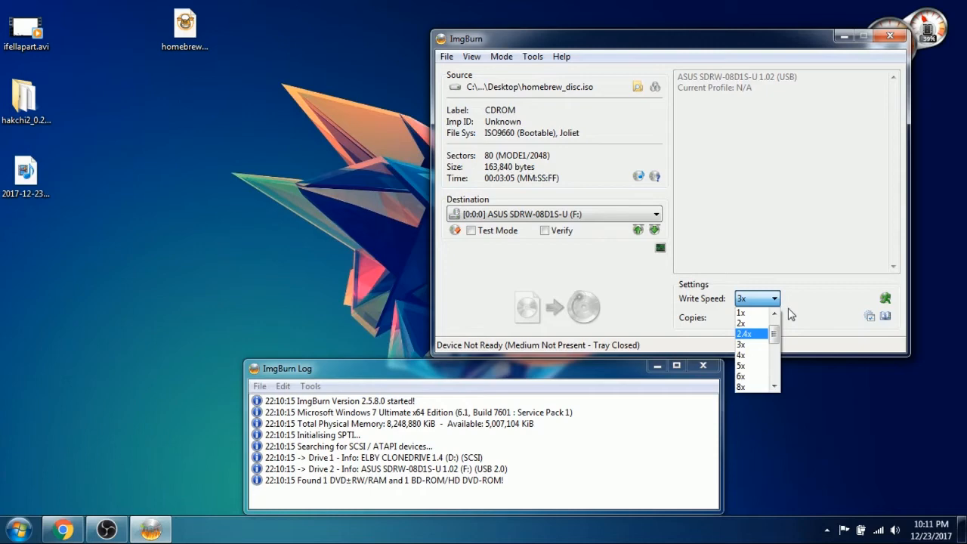
Set the write speed to 3x and attempt to start writing homebrew_disc.iso to disc.
{"action": "left_click", "coordinate": [740, 344]}
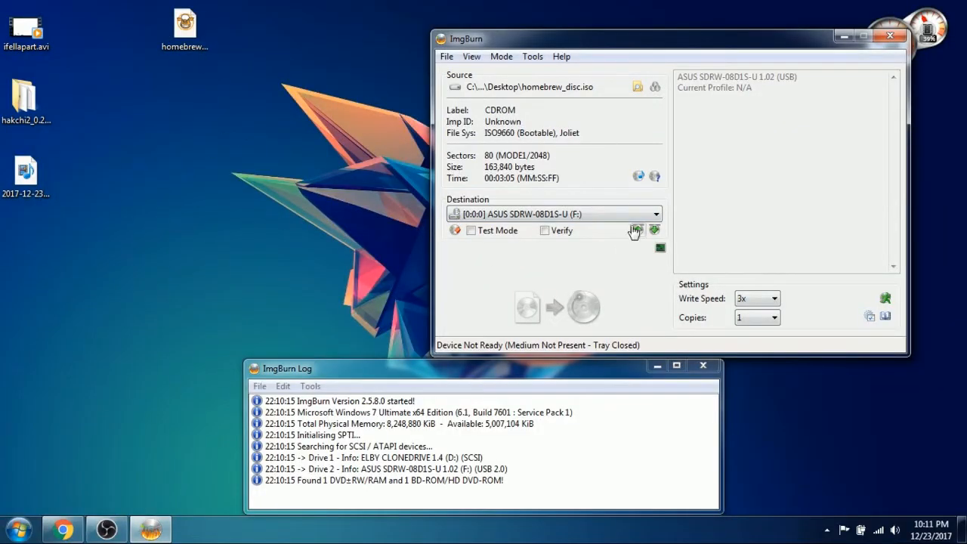
{"action": "mouse_move", "coordinate": [536, 385]}
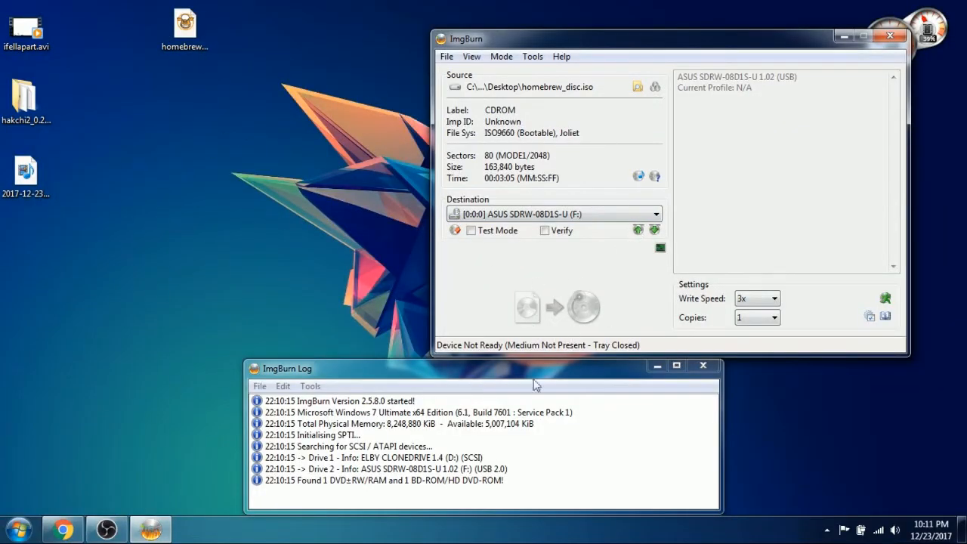
{"action": "mouse_move", "coordinate": [582, 308]}
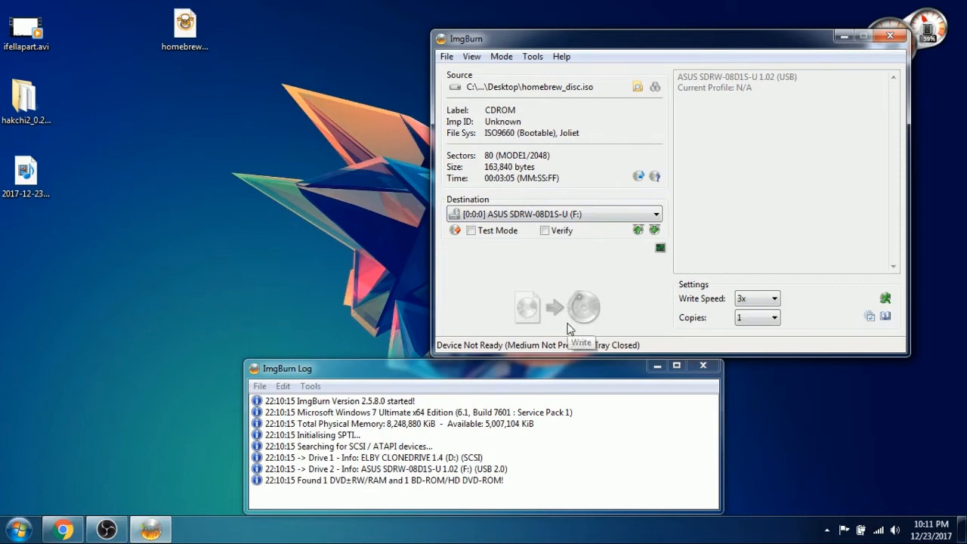
{"action": "left_click", "coordinate": [774, 298]}
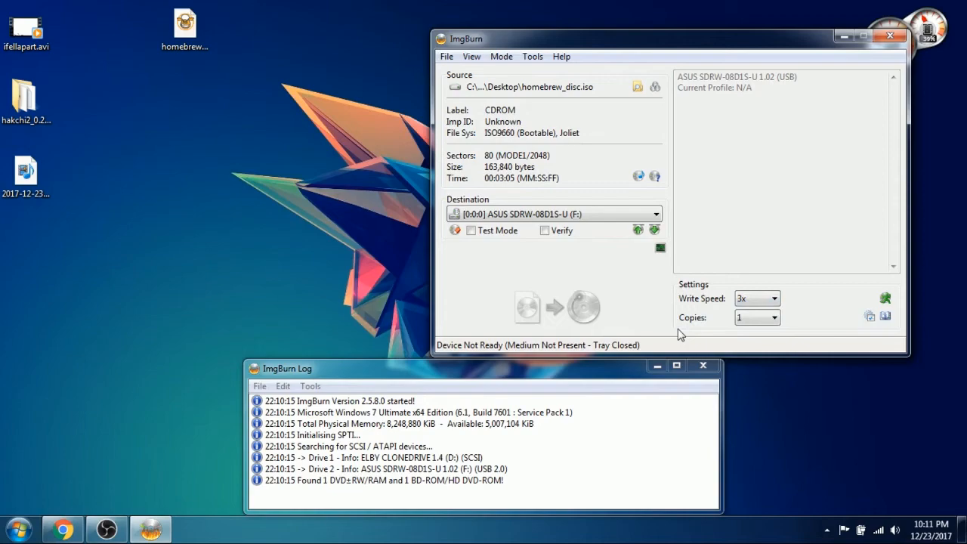
{"action": "mouse_move", "coordinate": [191, 363]}
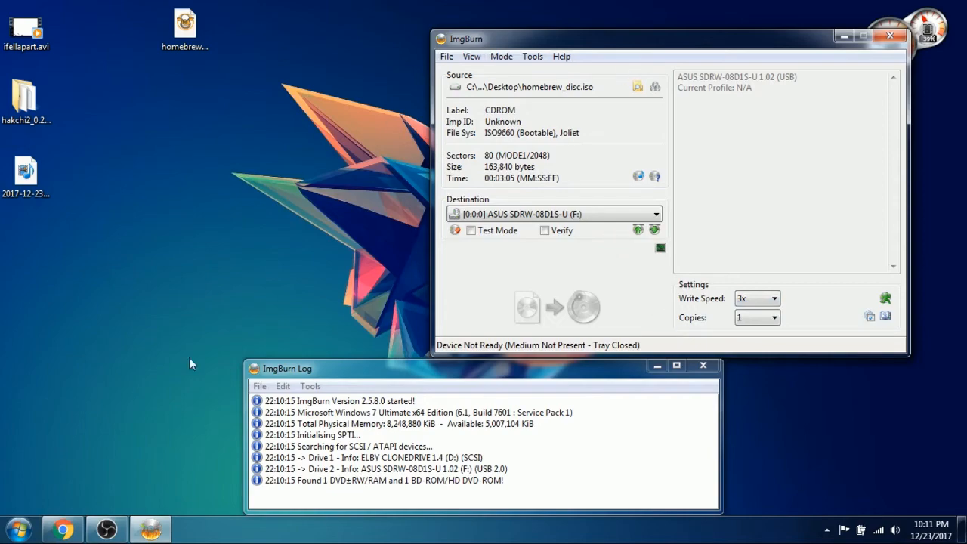